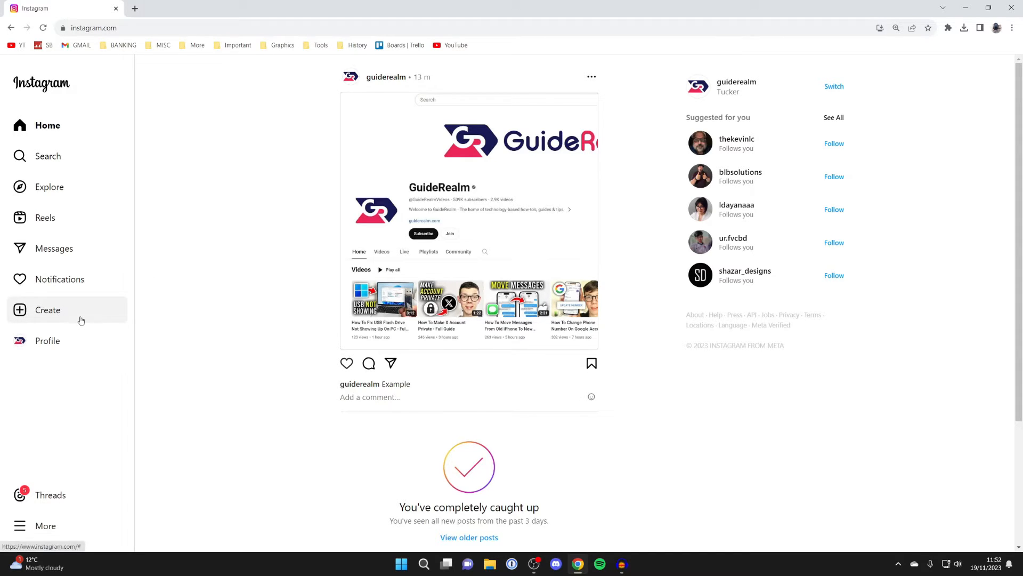
# Start a new post from the Create entry in the left sidebar
pyautogui.click(47, 309)
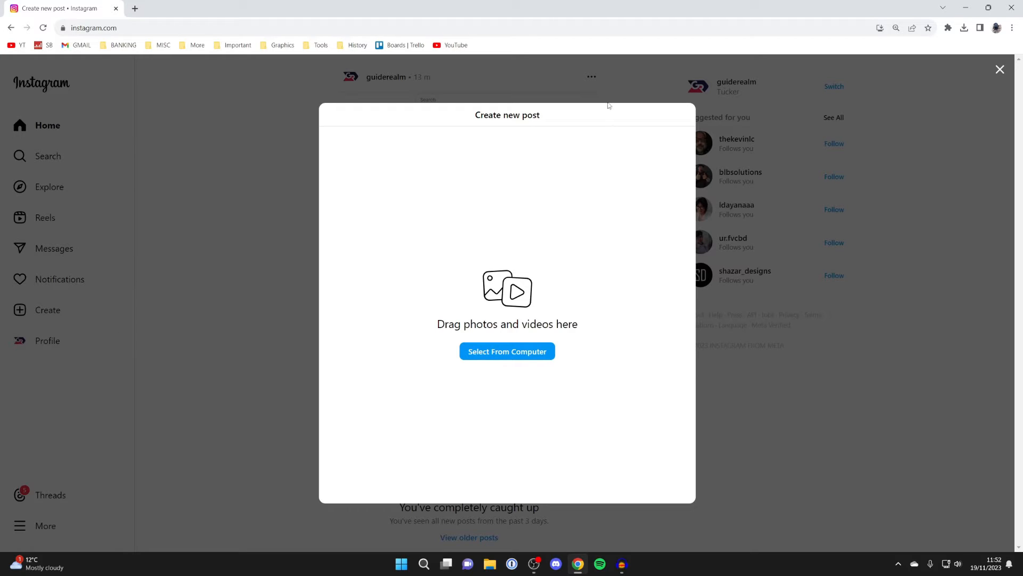
pyautogui.moveTo(411, 307)
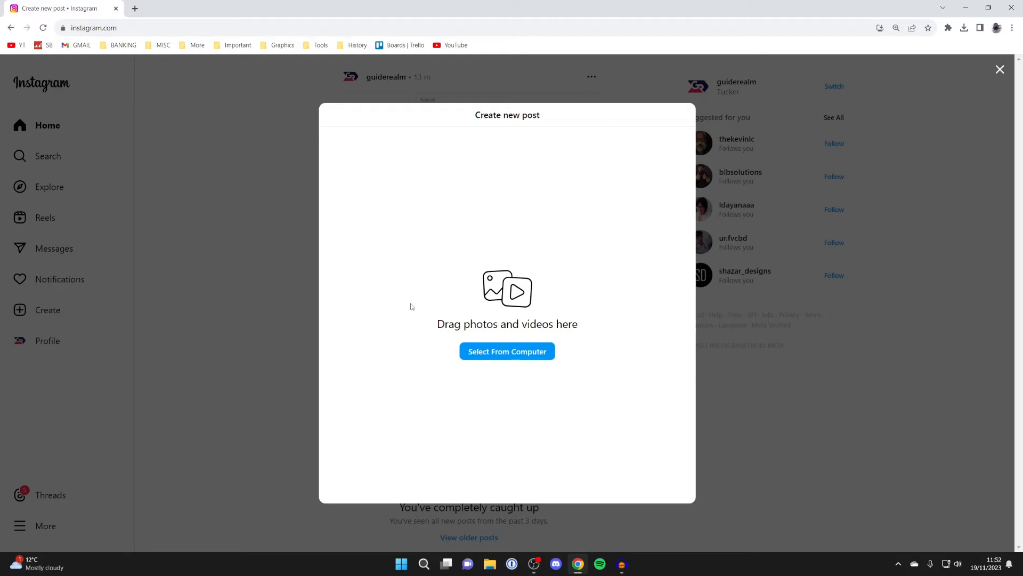
pyautogui.moveTo(506, 351)
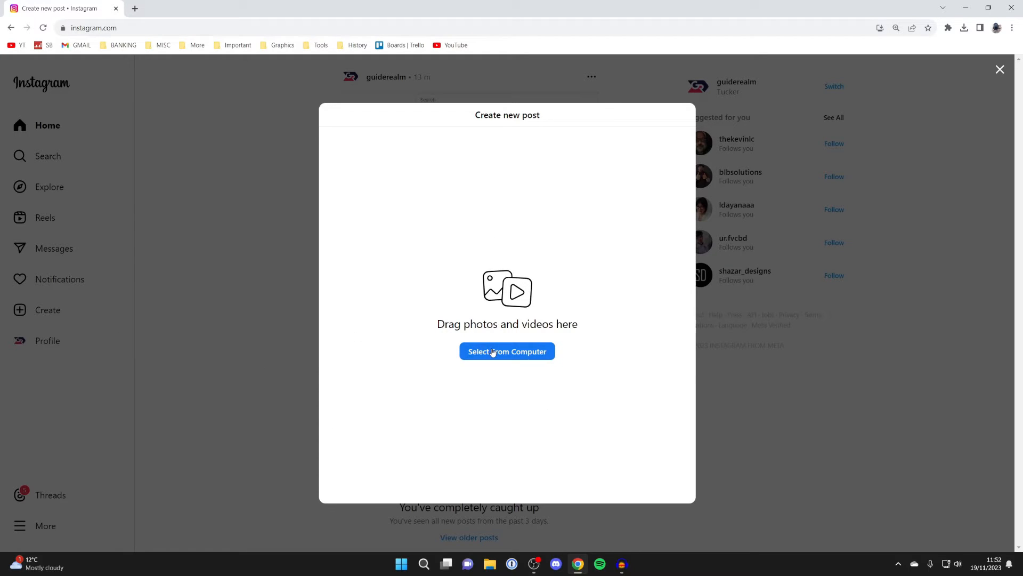
# Load the desktop video IMG_0596.MOV into the new post
pyautogui.click(506, 351)
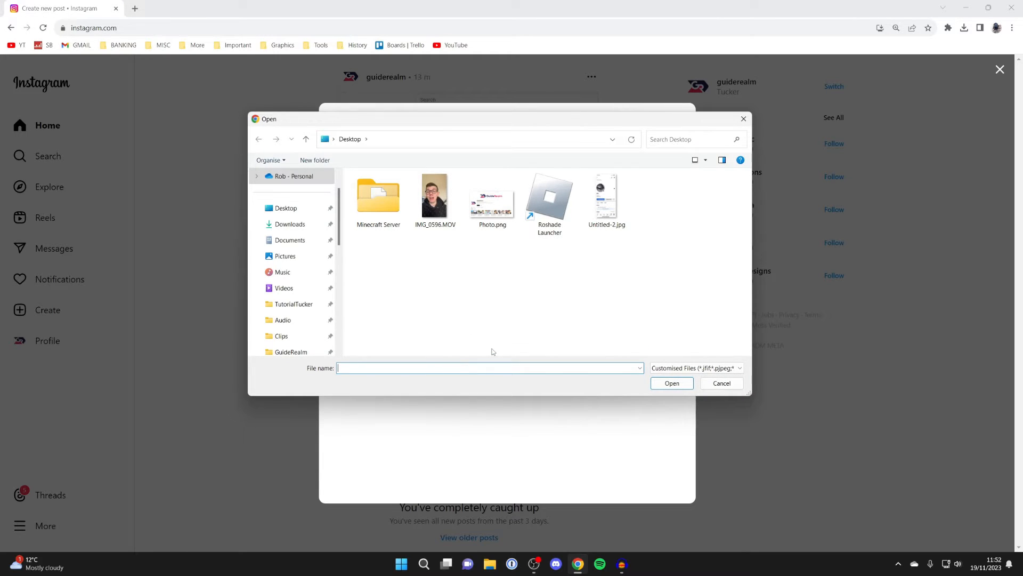
pyautogui.click(434, 196)
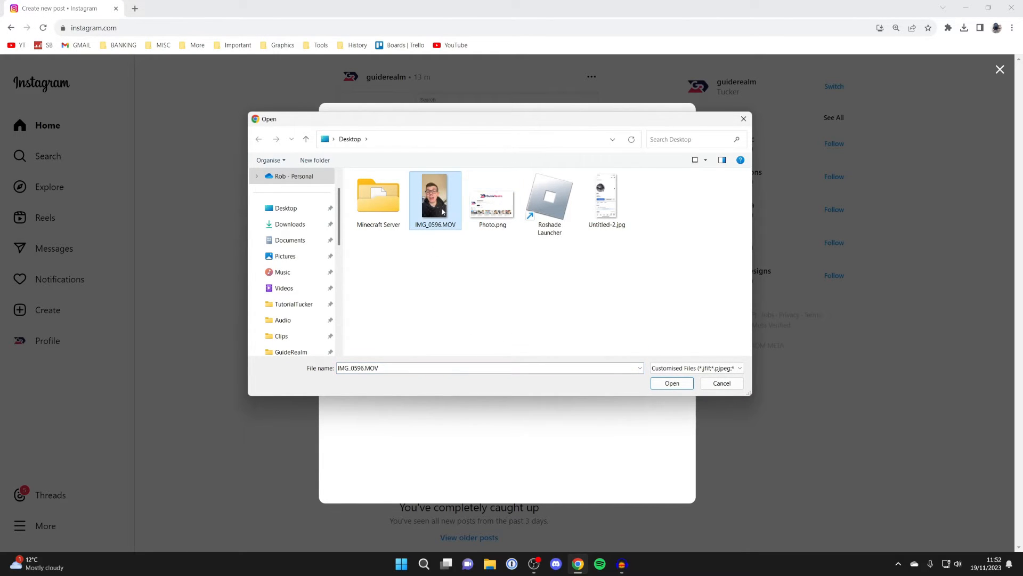
pyautogui.moveTo(497, 288)
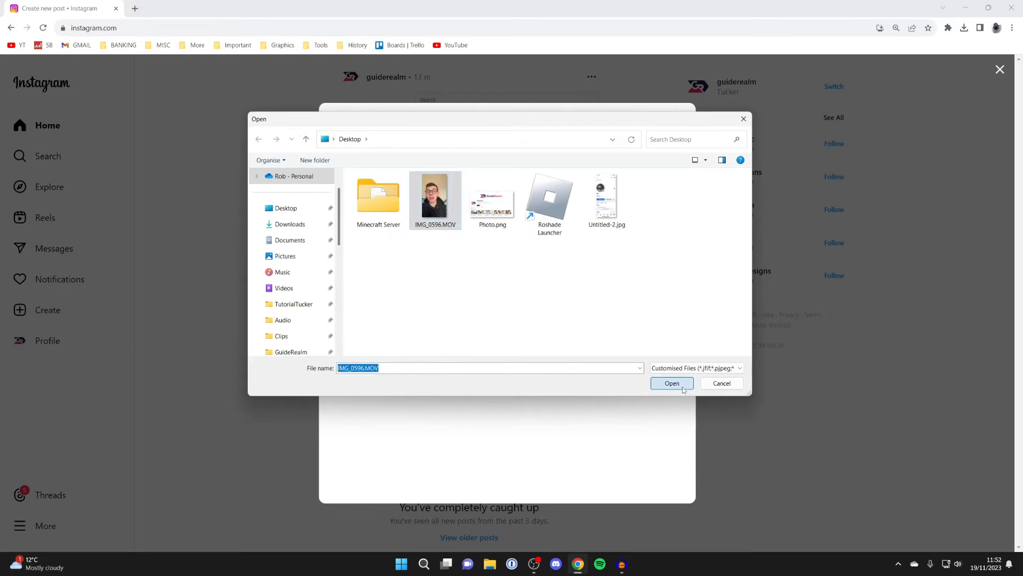
pyautogui.click(672, 382)
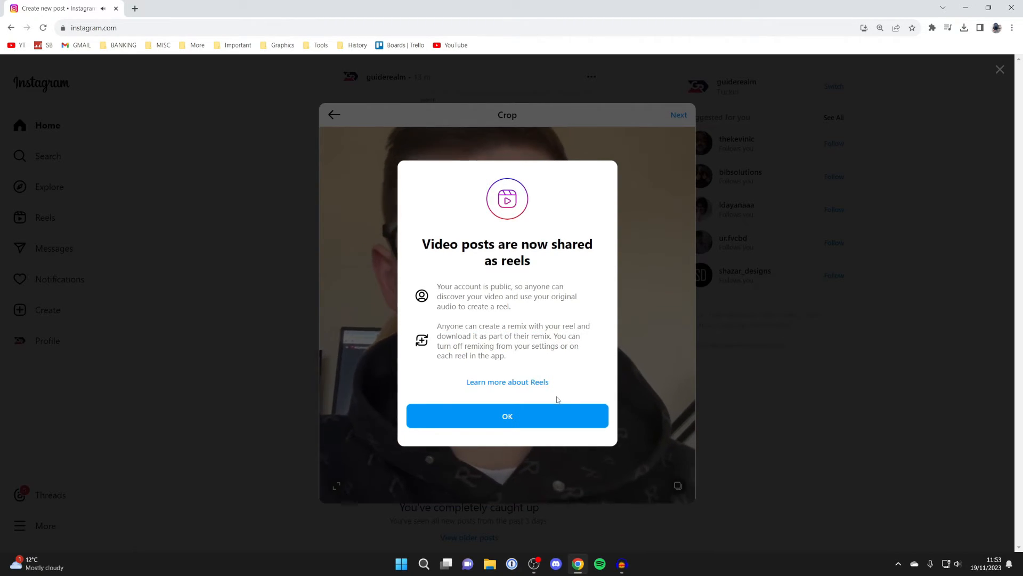
# Dismiss the reels notice, crop the video to 9:16 and continue to editing
pyautogui.click(507, 416)
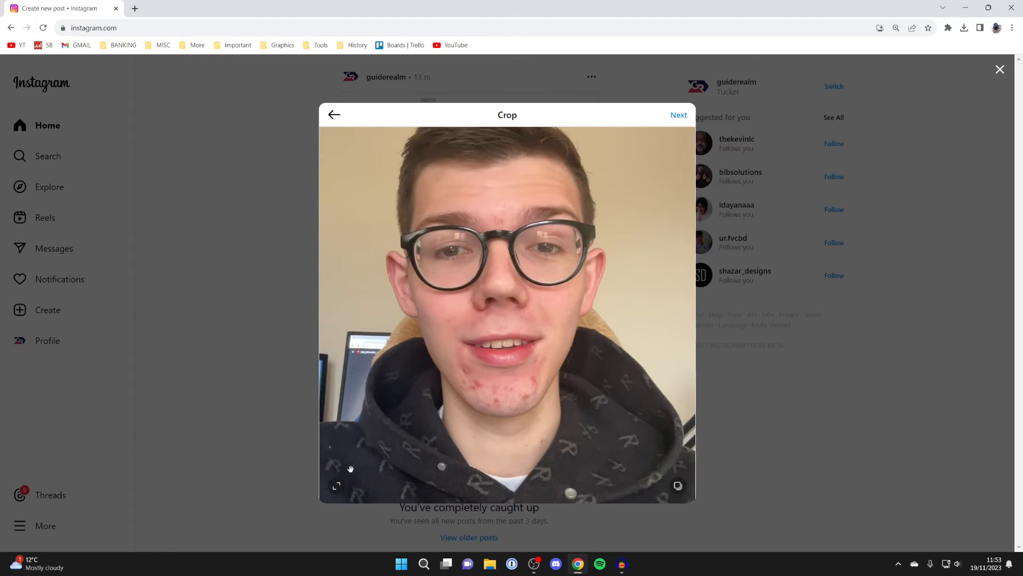
pyautogui.moveTo(337, 486)
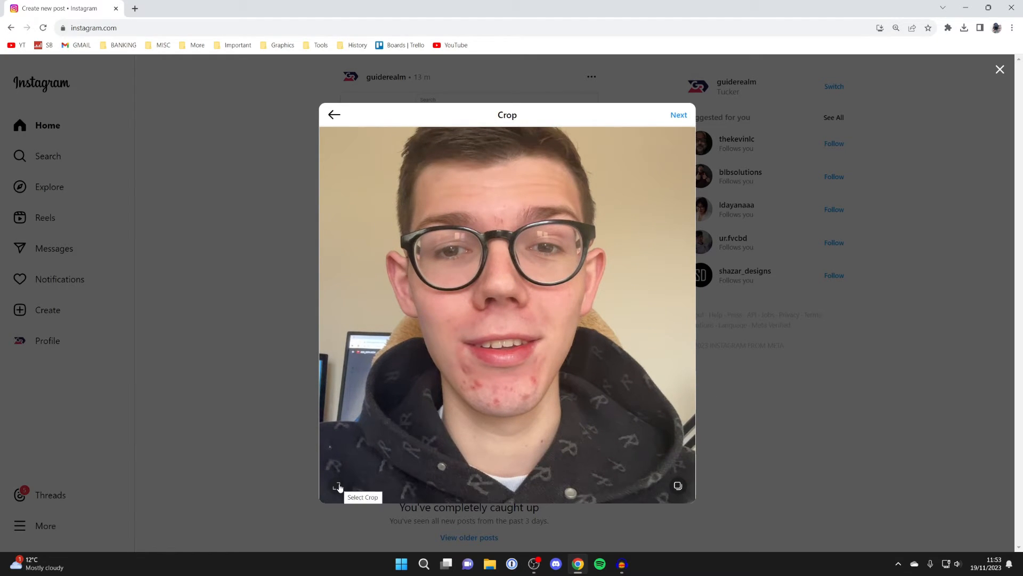
pyautogui.click(337, 486)
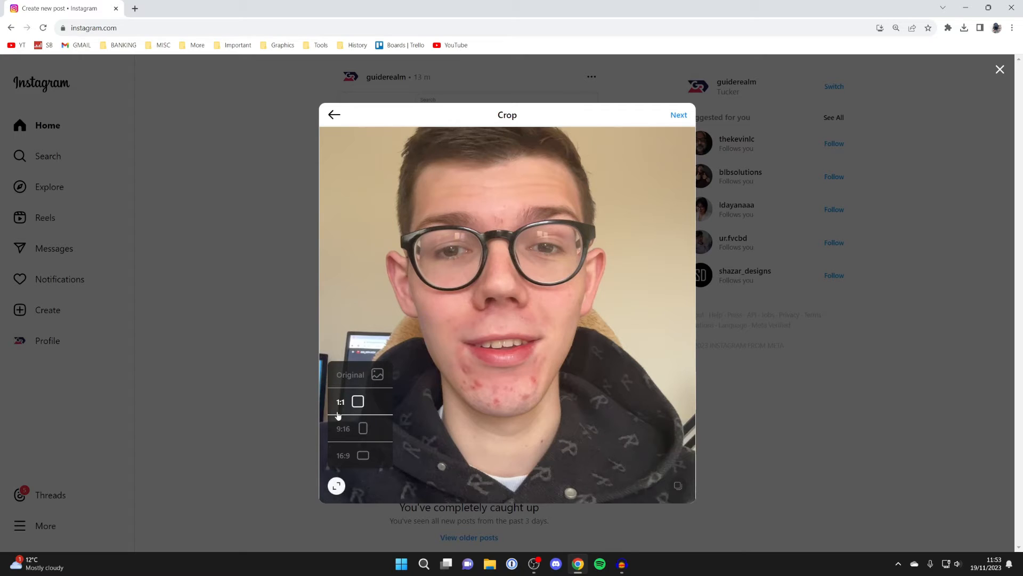
pyautogui.click(349, 374)
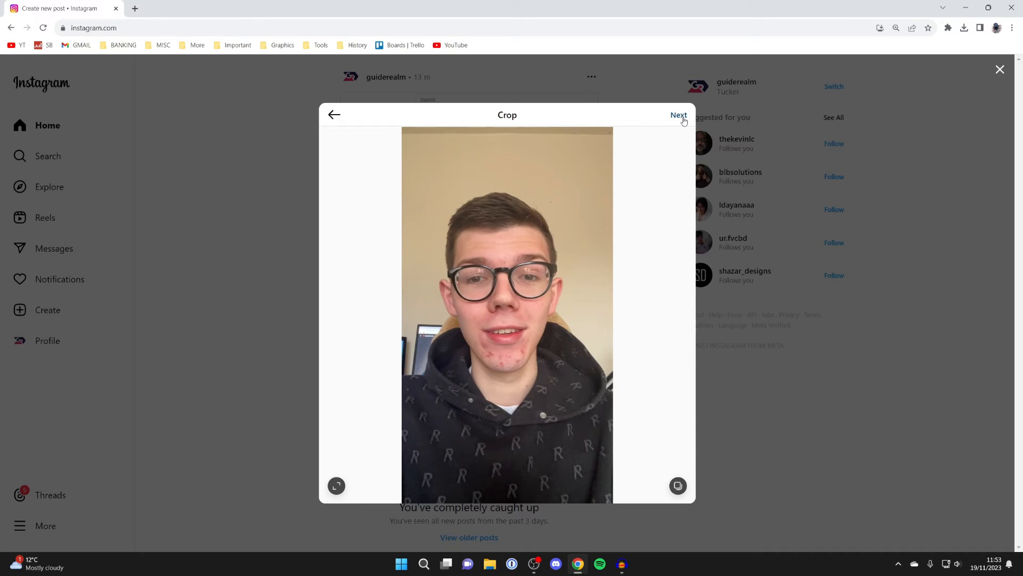
pyautogui.click(679, 115)
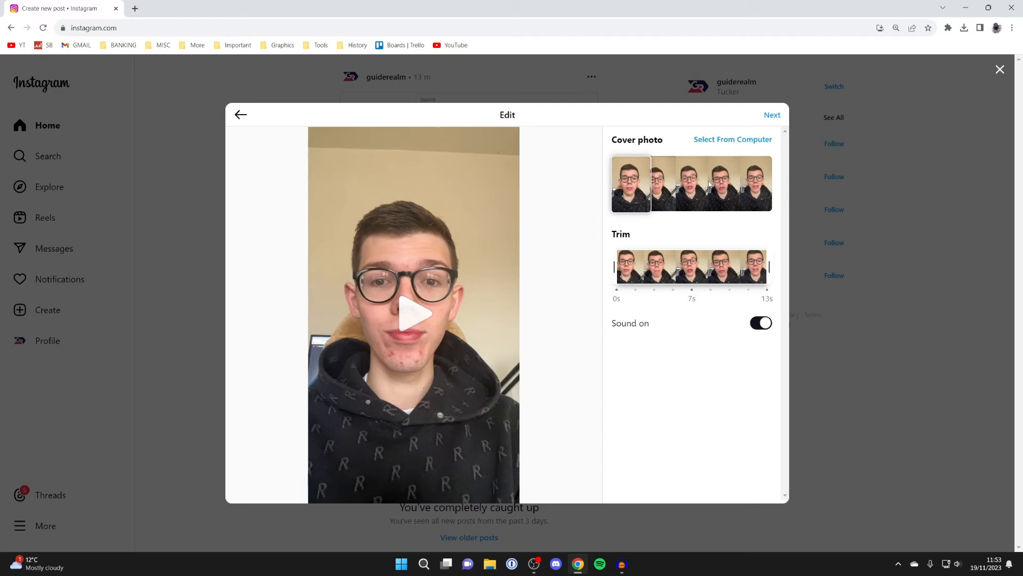
# Keep the first frame as the reel's cover photo and continue to the details step
pyautogui.click(723, 183)
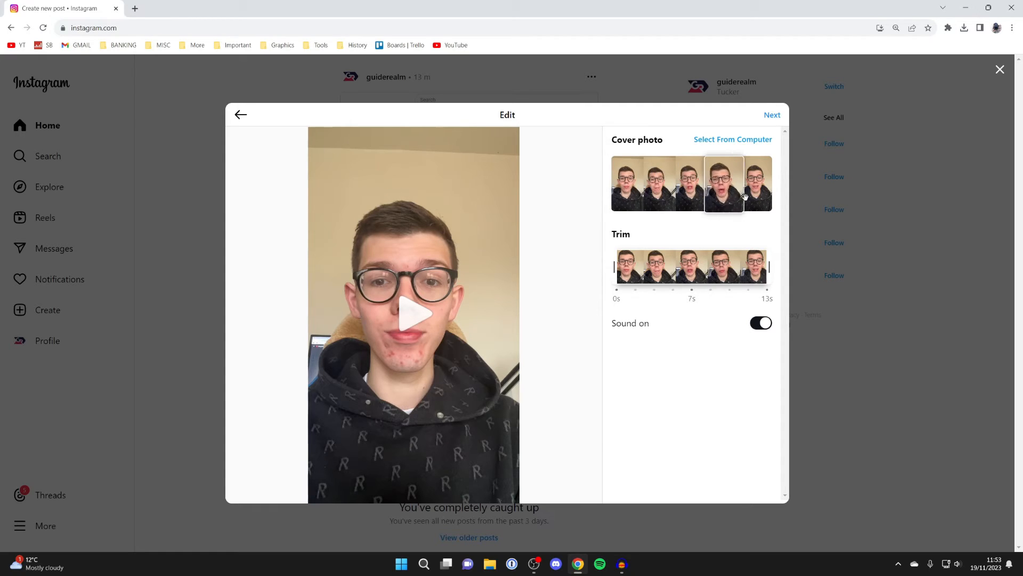
pyautogui.click(629, 183)
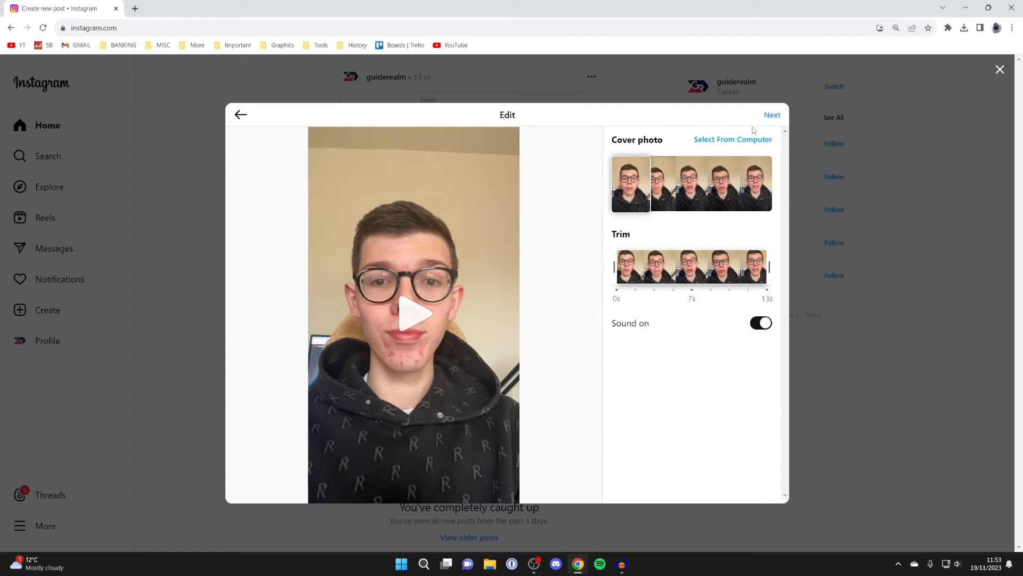
pyautogui.moveTo(656, 339)
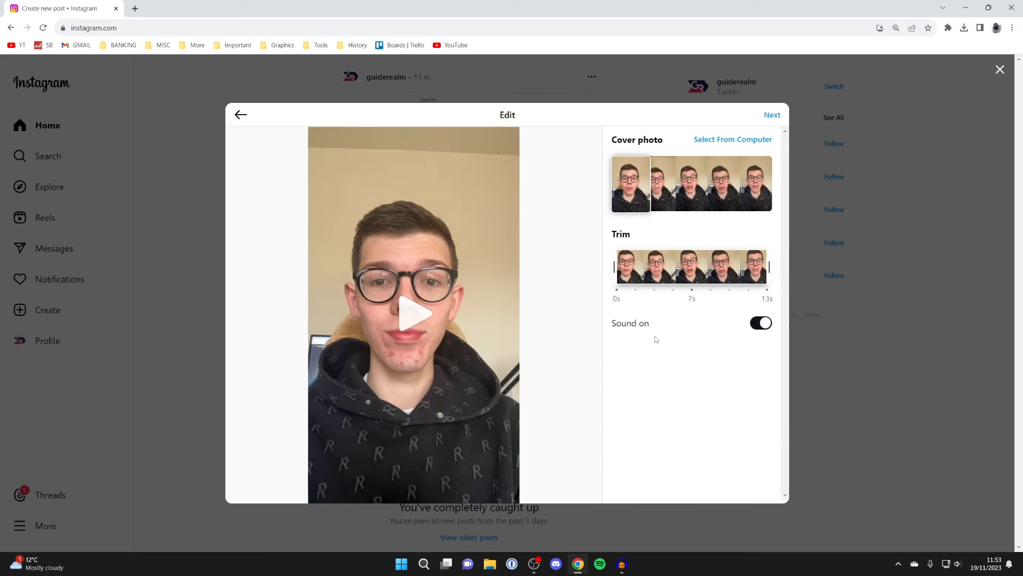
pyautogui.moveTo(754, 128)
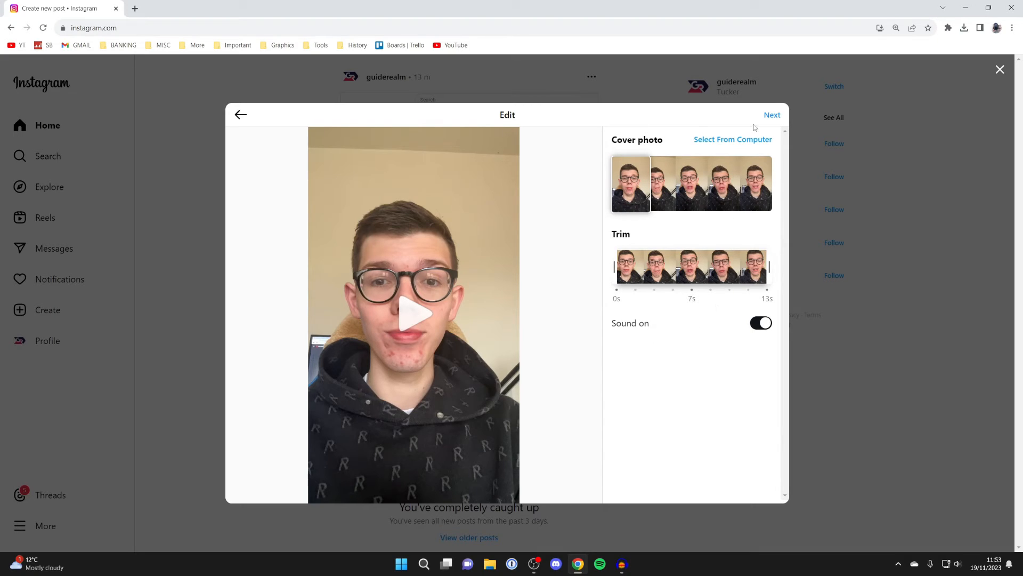
pyautogui.click(772, 115)
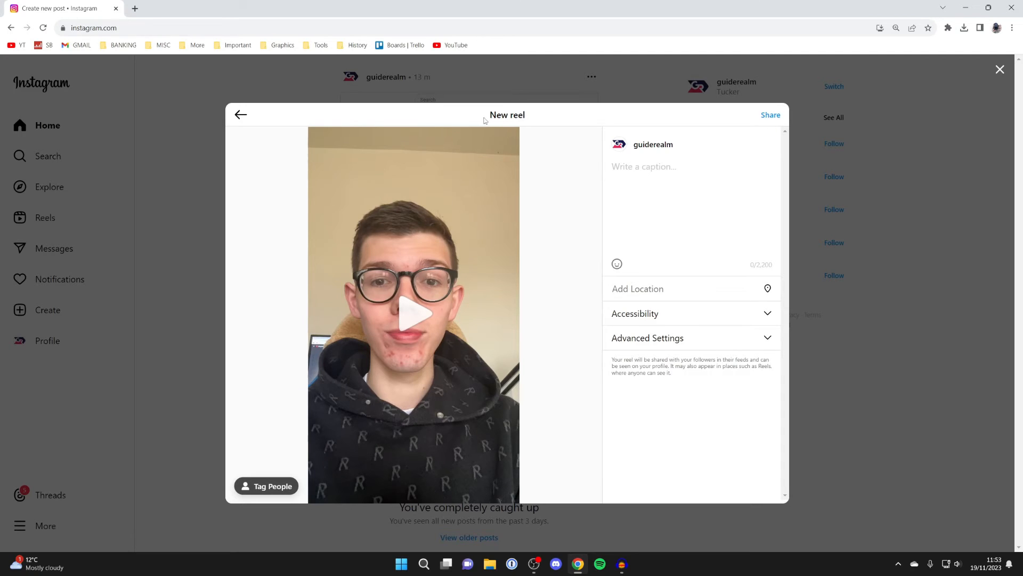
# Caption the reel 'GuideRealm' and expand its Accessibility and Advanced Settings sections
pyautogui.write('GuideRealm')
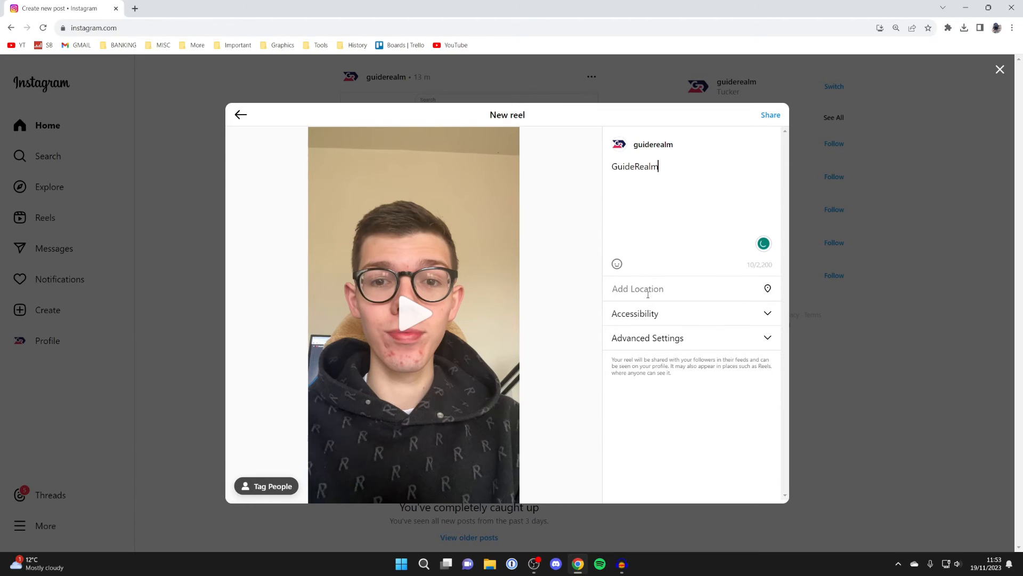
pyautogui.click(634, 313)
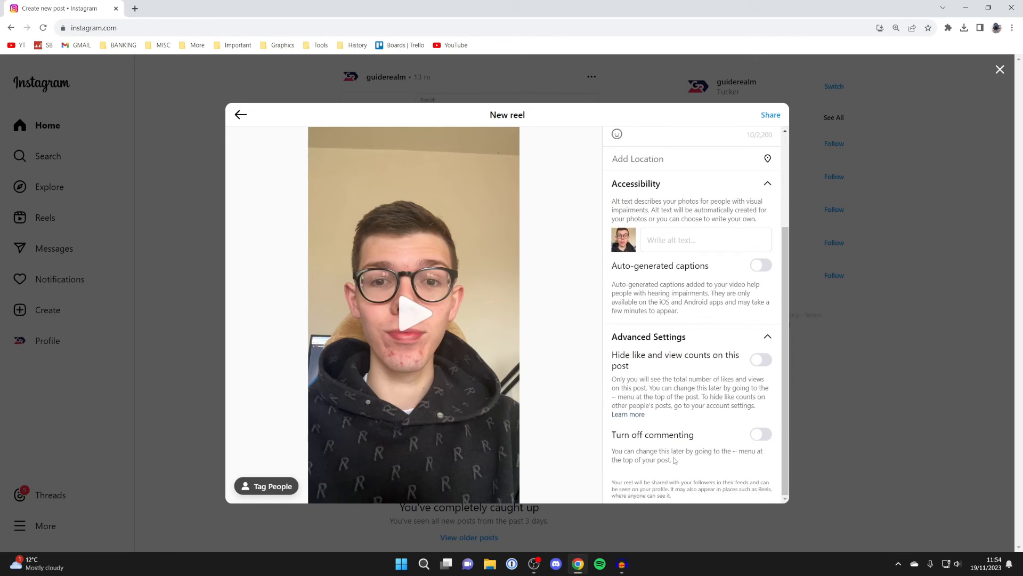
pyautogui.scroll(3)
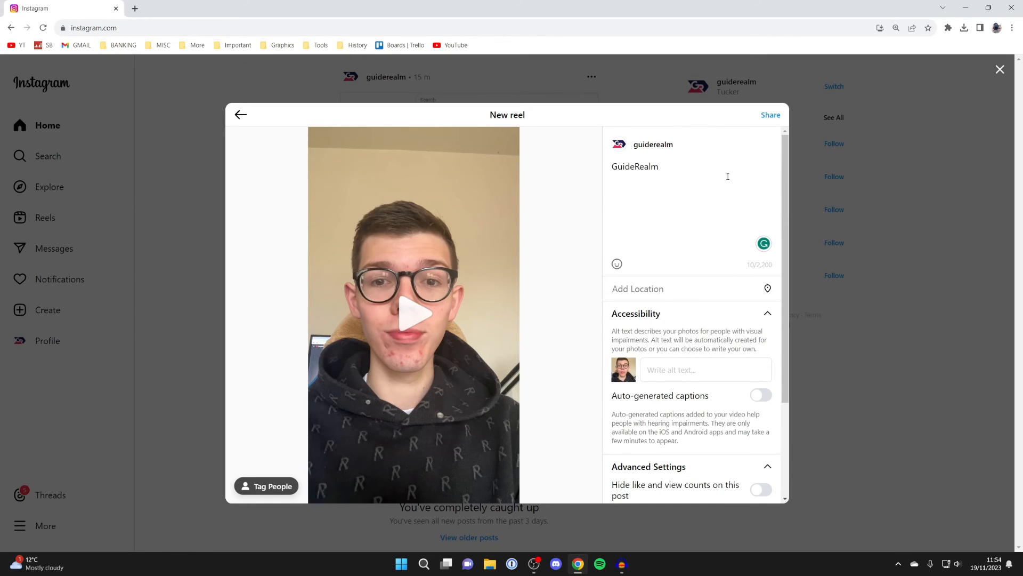
# Share the reel and close the 'Your reel has been shared' confirmation
pyautogui.click(770, 115)
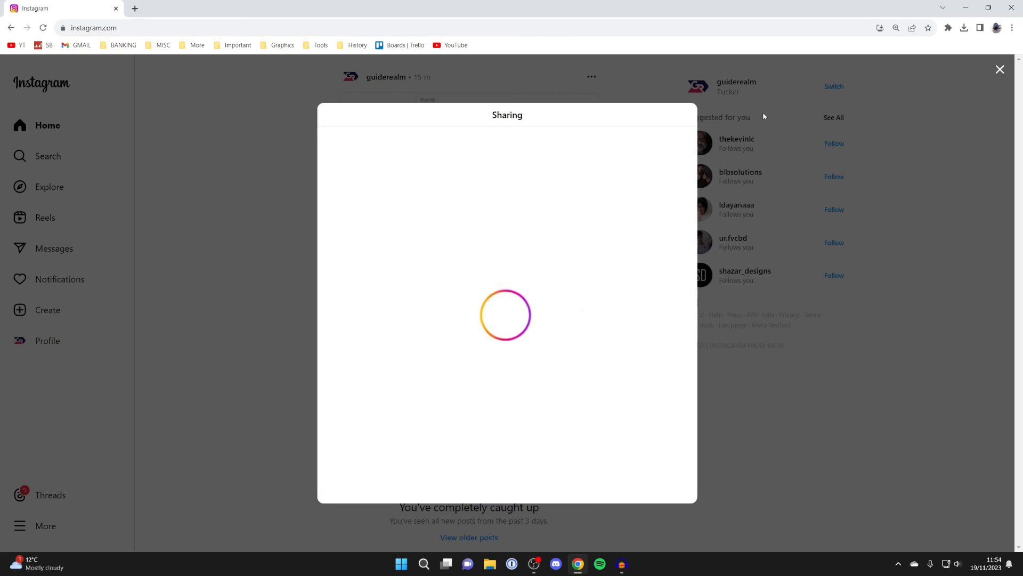
pyautogui.moveTo(689, 340)
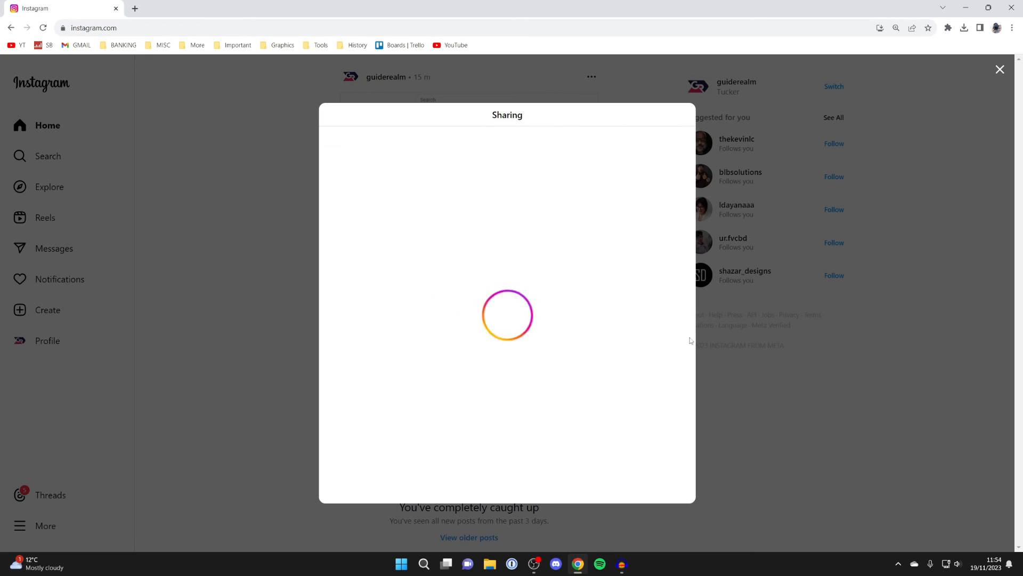
pyautogui.moveTo(479, 348)
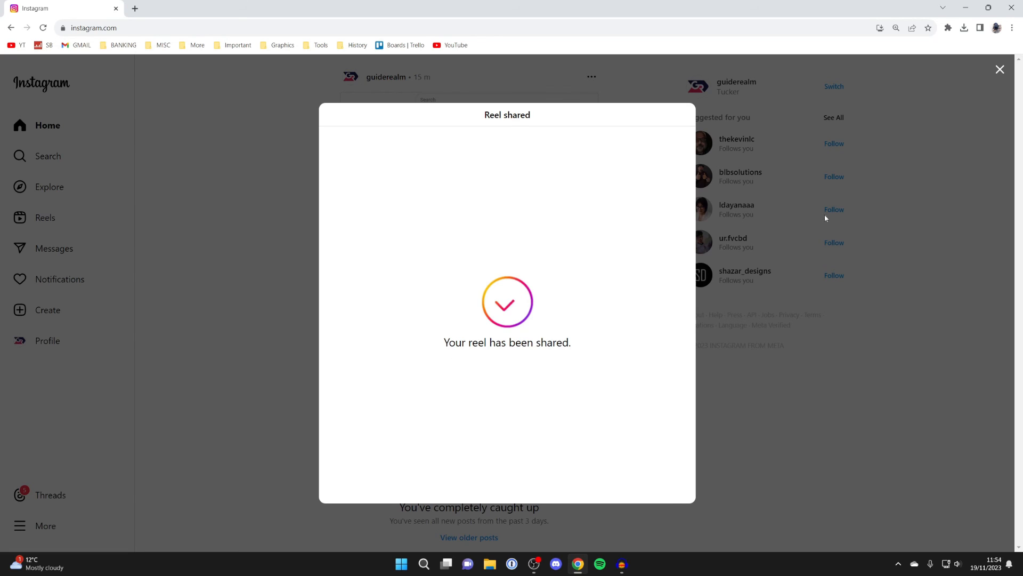
pyautogui.click(1000, 69)
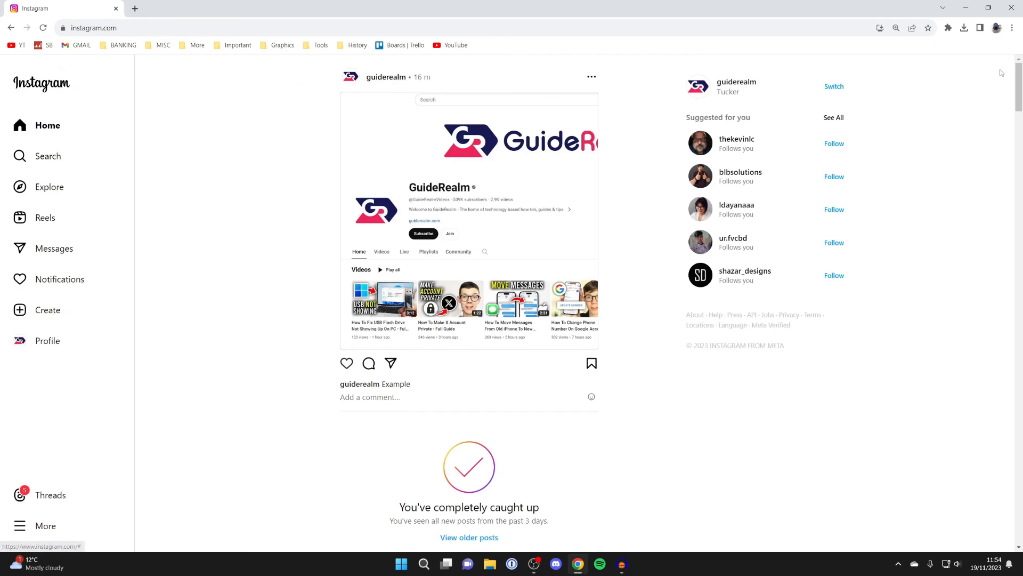
# View the new reel as the first post on the guiderealm profile grid, then return to the profile
pyautogui.click(47, 340)
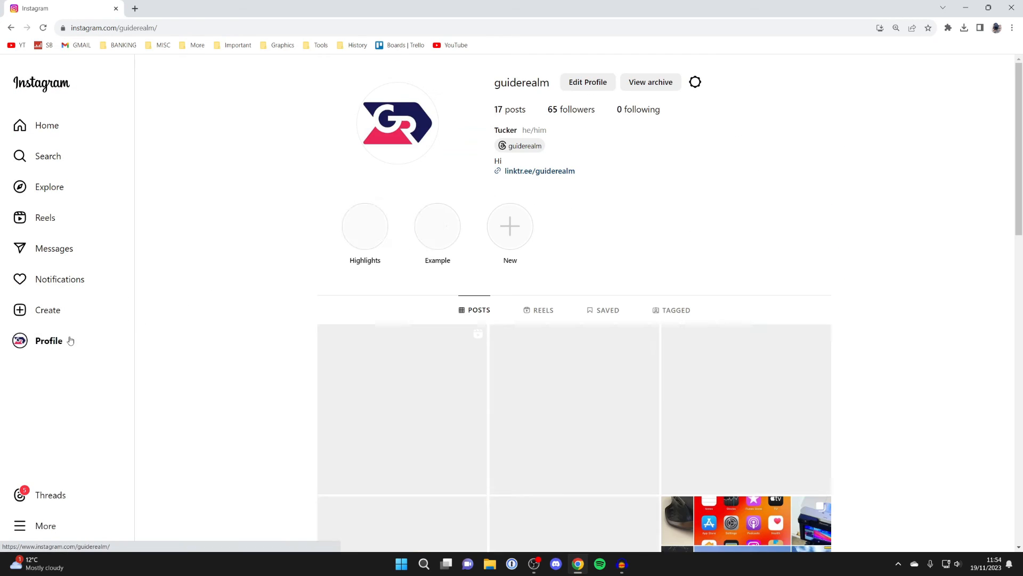
pyautogui.click(402, 410)
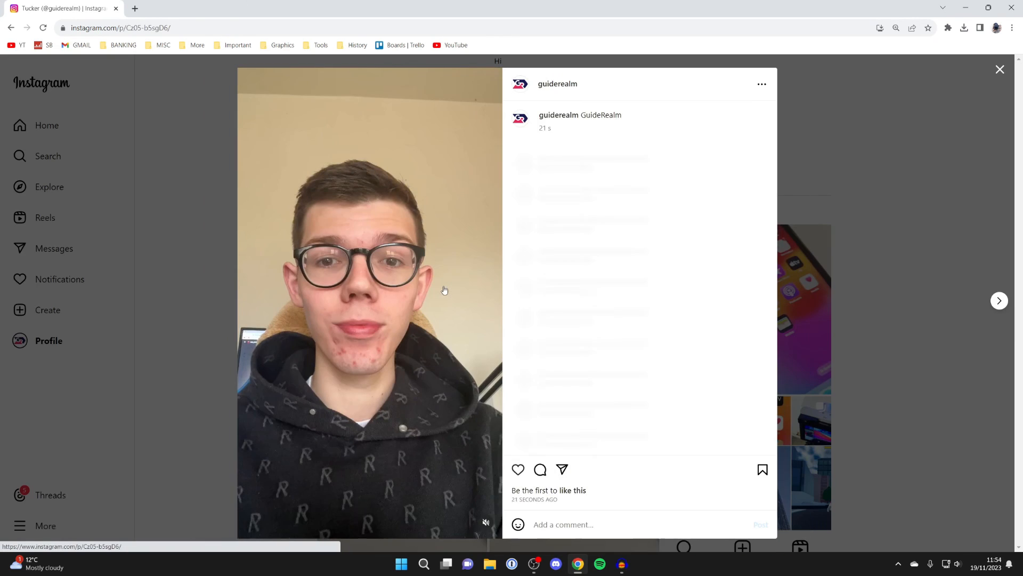
pyautogui.click(999, 69)
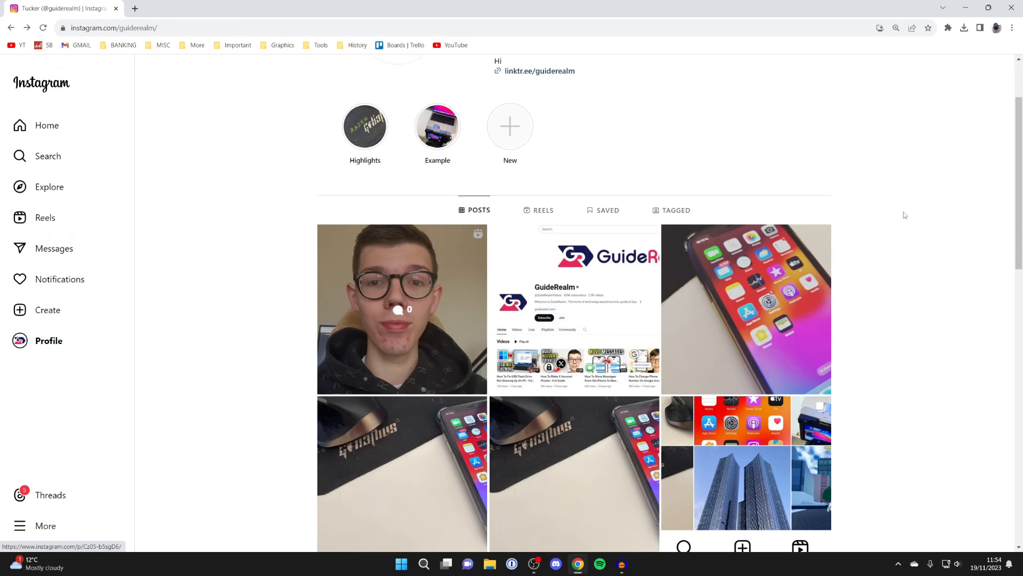
pyautogui.scroll(3)
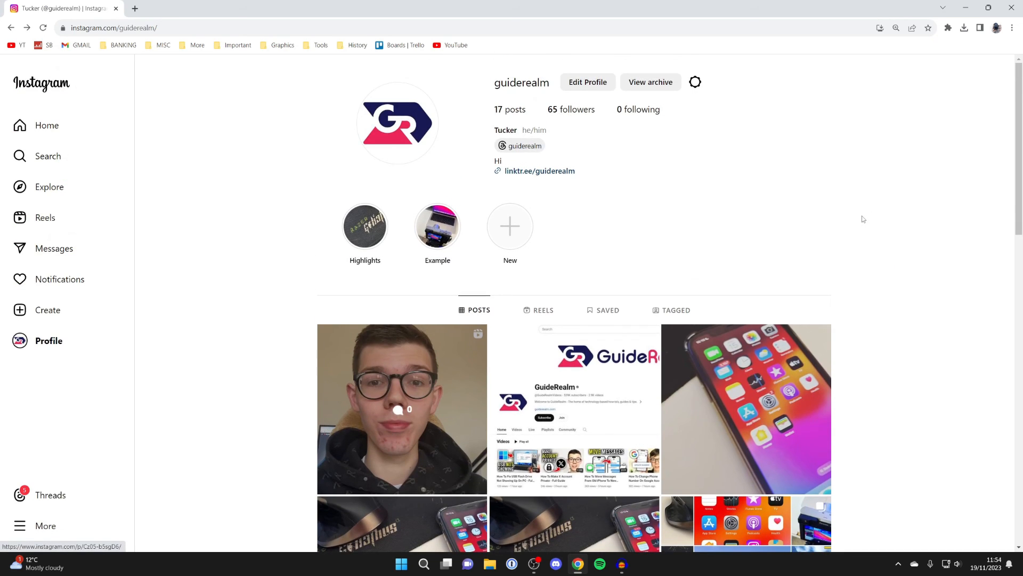